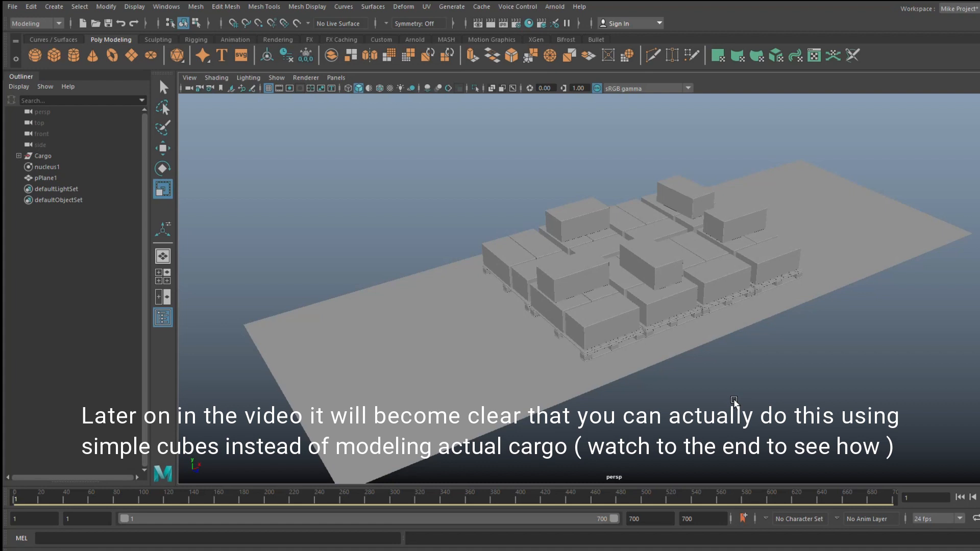
{"action": "mouse_move", "coordinate": [684, 375]}
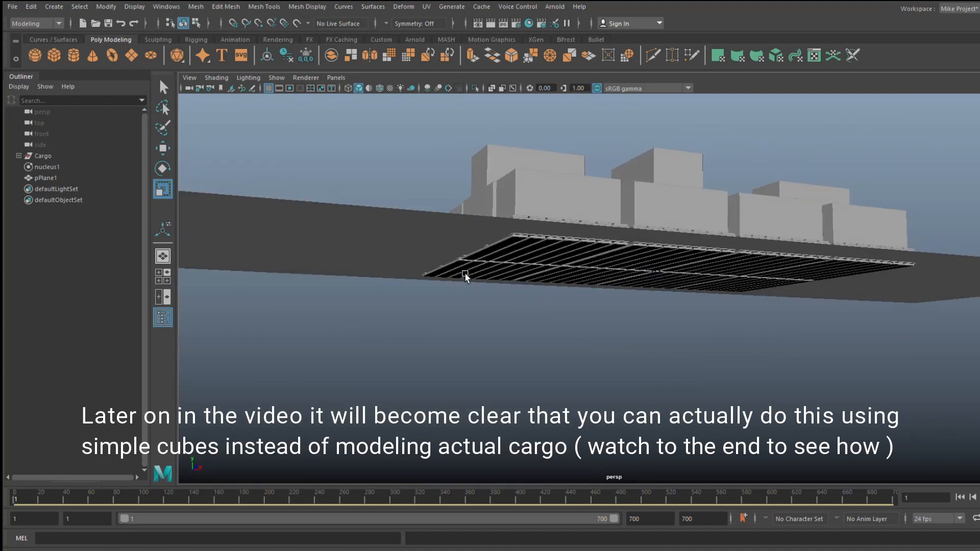
- Scale pPlane1 down to the cargo footprint and stretch it past the cargo at one end
{"action": "left_click", "coordinate": [45, 178]}
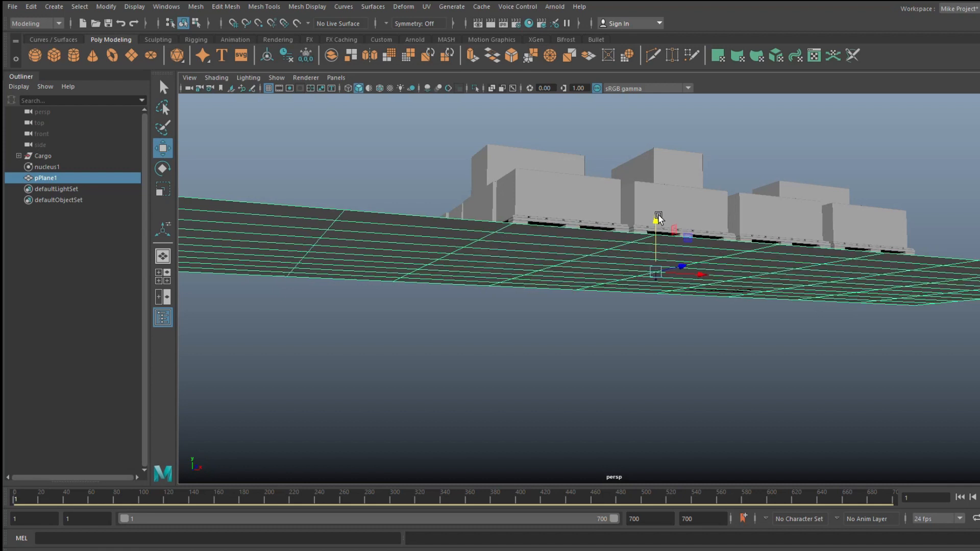
{"action": "left_click_drag", "start_coordinate": [657, 219], "coordinate": [534, 380]}
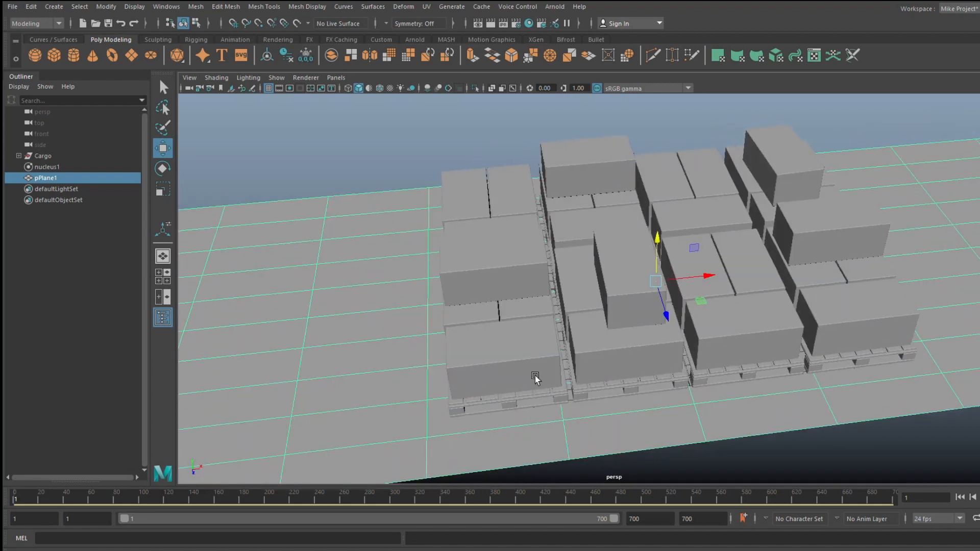
{"action": "right_click", "coordinate": [535, 378]}
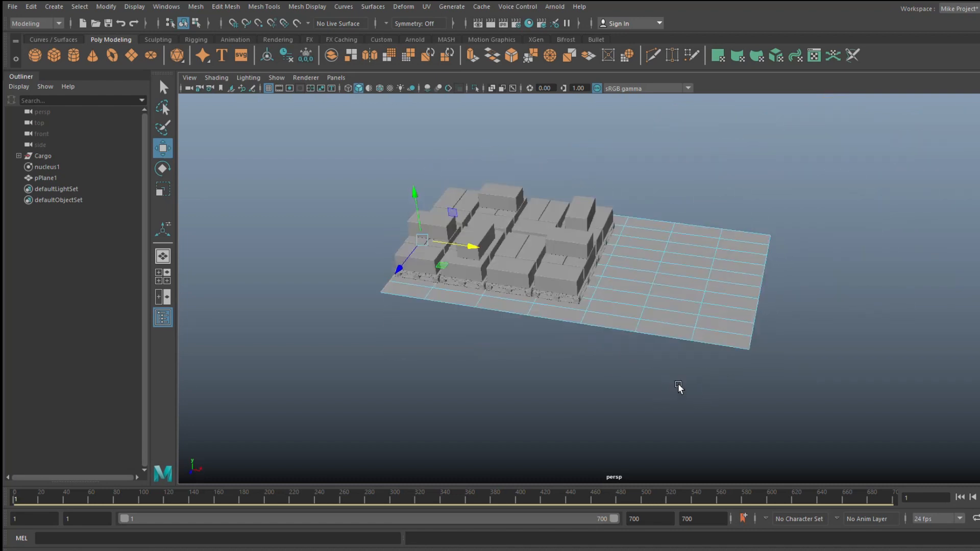
{"action": "left_click_drag", "start_coordinate": [678, 388], "coordinate": [588, 400]}
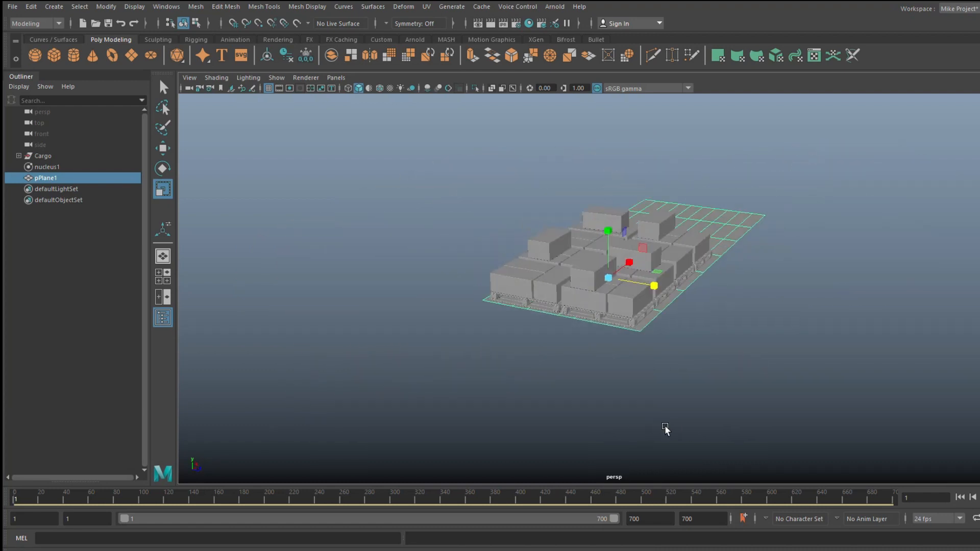
{"action": "left_click_drag", "start_coordinate": [666, 430], "coordinate": [694, 420]}
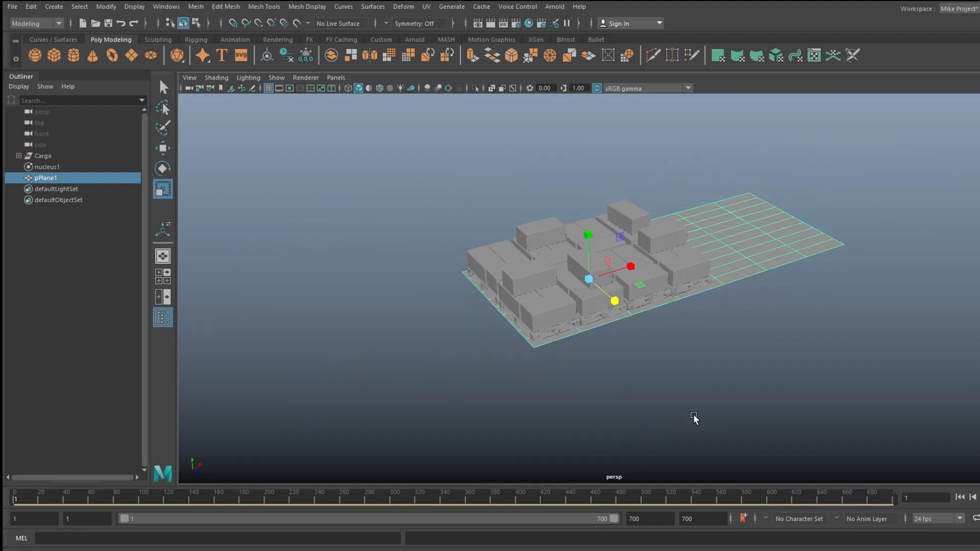
- Select the Cargo group together with the trailer plane pPlane1
{"action": "left_click", "coordinate": [42, 155]}
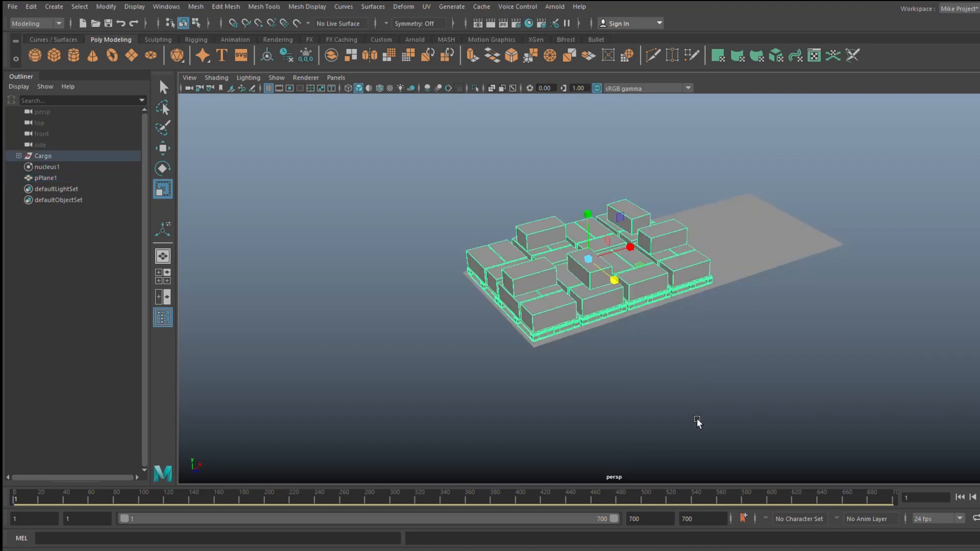
{"action": "left_click", "coordinate": [45, 178]}
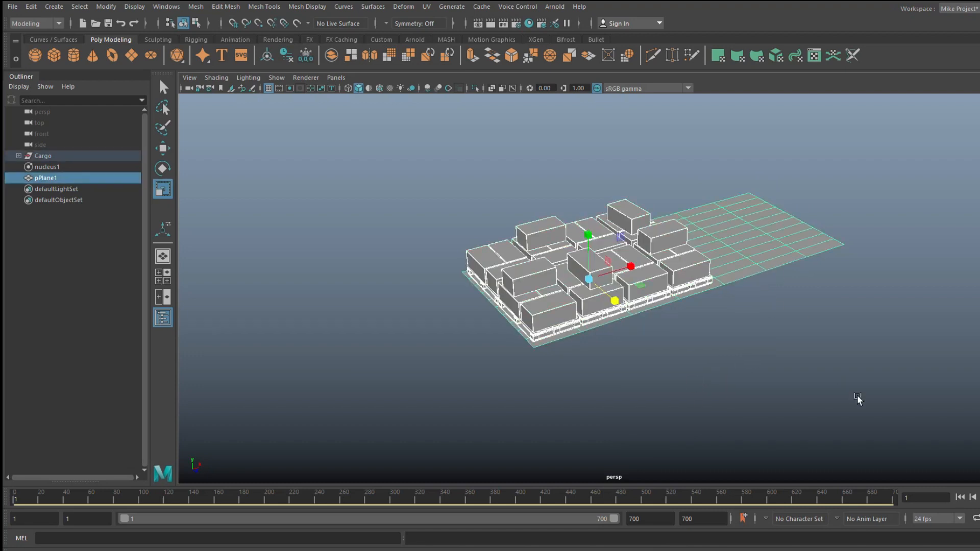
{"action": "mouse_move", "coordinate": [43, 23]}
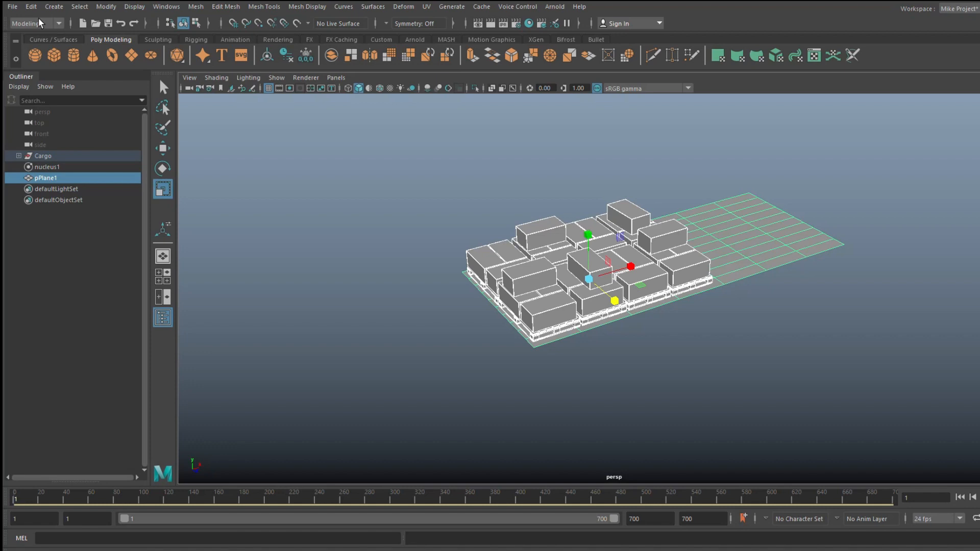
- Combine Cargo and pPlane1 into a single mesh with Mesh > Combine
{"action": "left_click", "coordinate": [195, 6]}
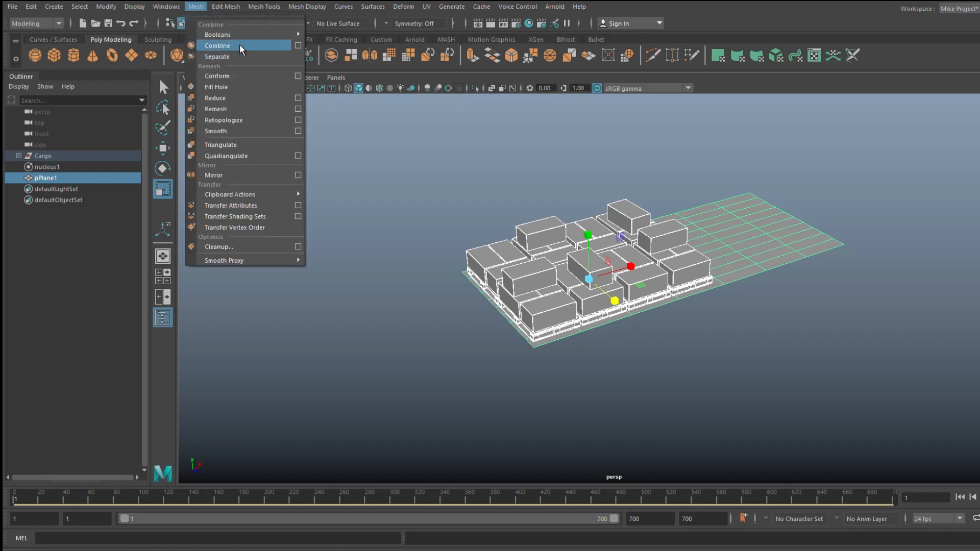
{"action": "left_click", "coordinate": [218, 46]}
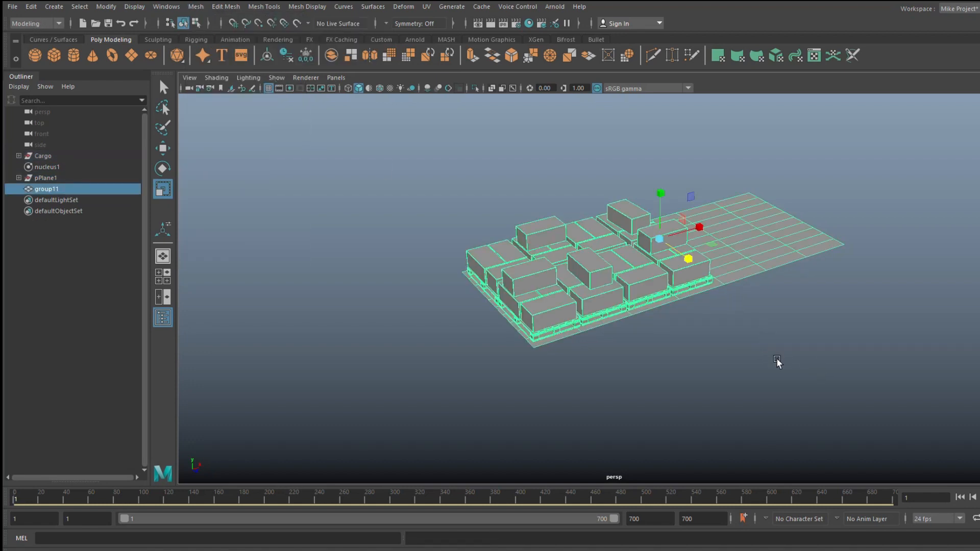
{"action": "left_click_drag", "start_coordinate": [778, 363], "coordinate": [349, 424]}
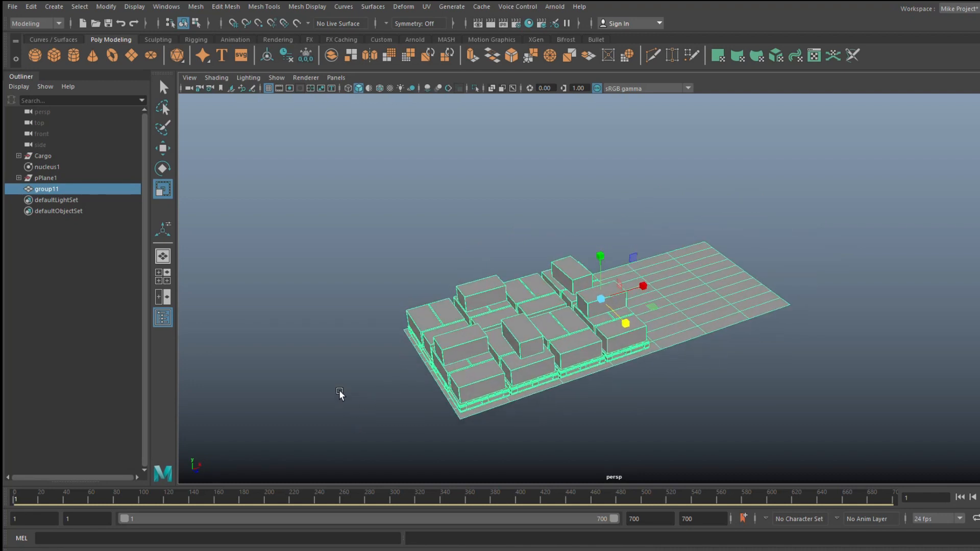
{"action": "mouse_move", "coordinate": [145, 68]}
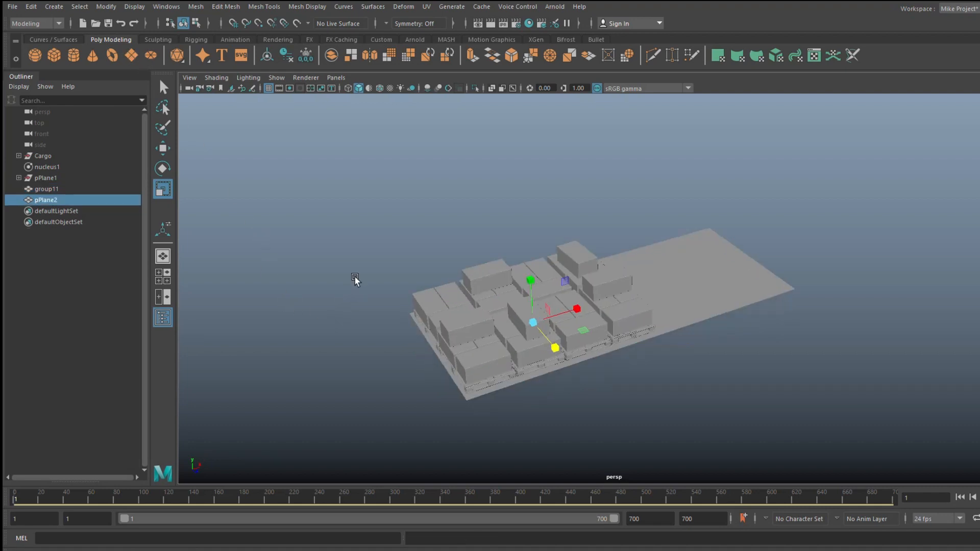
- Scale up the new plane pPlane2 and raise it above the cargo
{"action": "left_click_drag", "start_coordinate": [354, 277], "coordinate": [674, 299]}
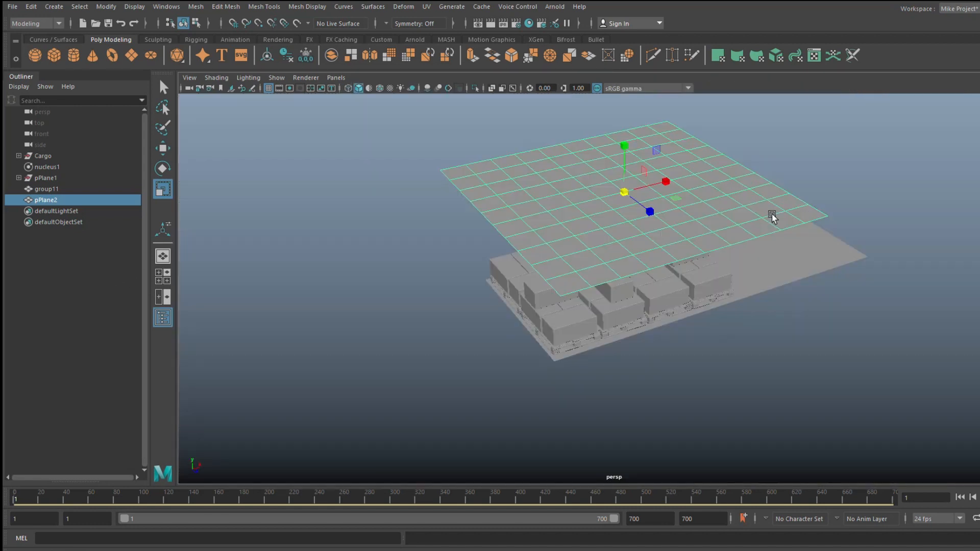
{"action": "left_click_drag", "start_coordinate": [772, 215], "coordinate": [725, 325]}
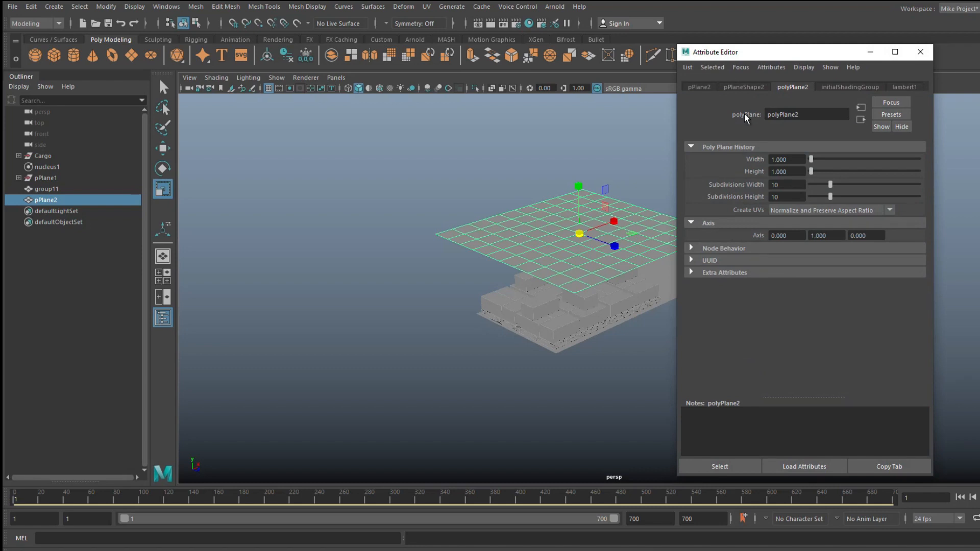
- Set pPlane2's Subdivisions Width and Height to 100 and close the Attribute Editor
{"action": "left_click", "coordinate": [786, 184]}
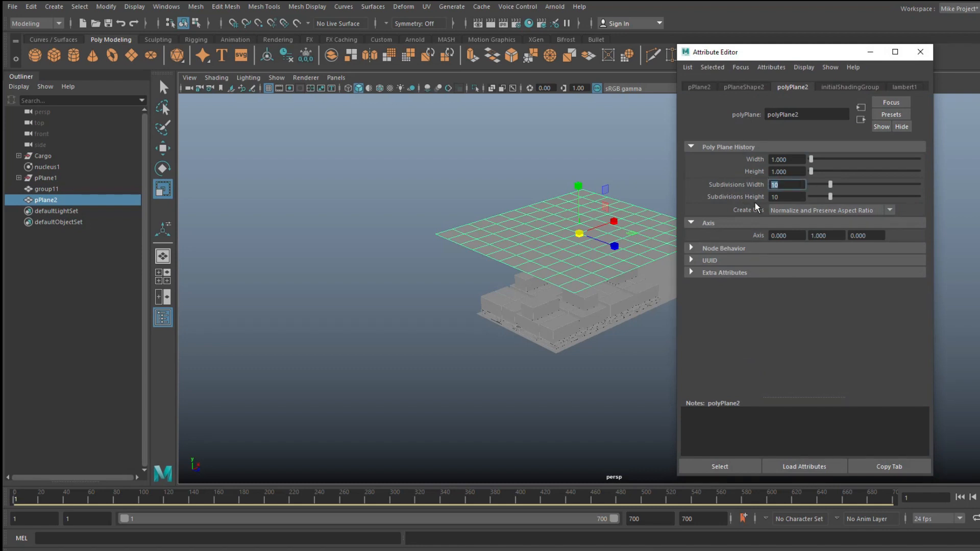
{"action": "type", "text": "100"}
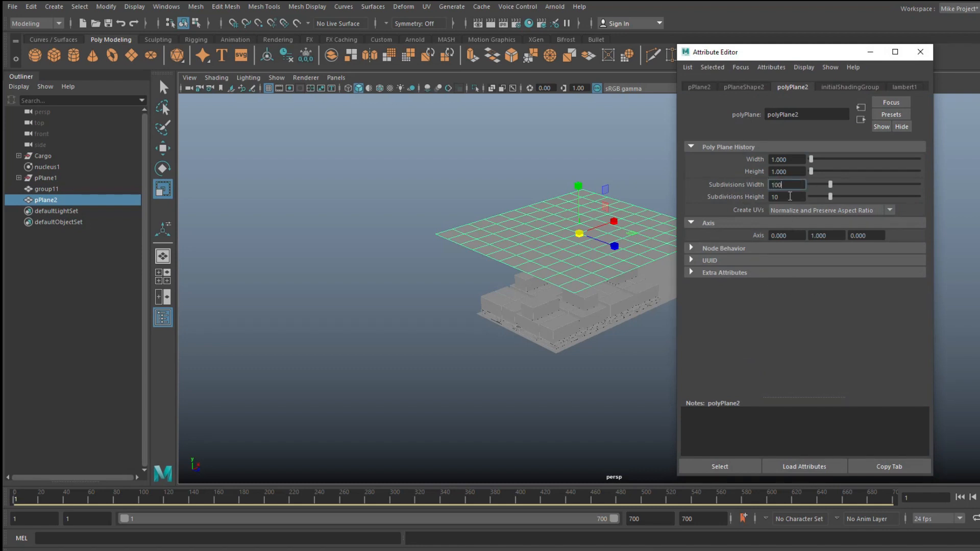
{"action": "type", "text": "101"}
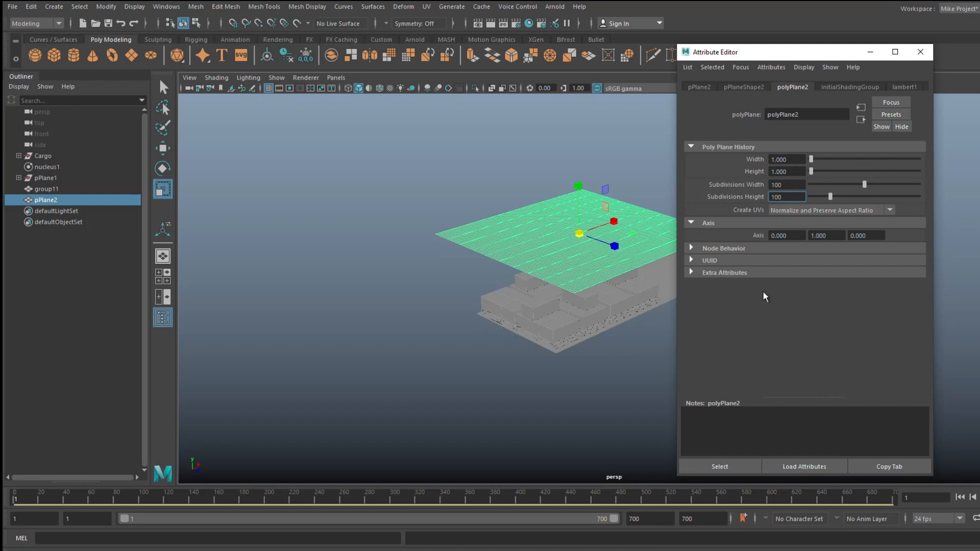
{"action": "left_click", "coordinate": [918, 53]}
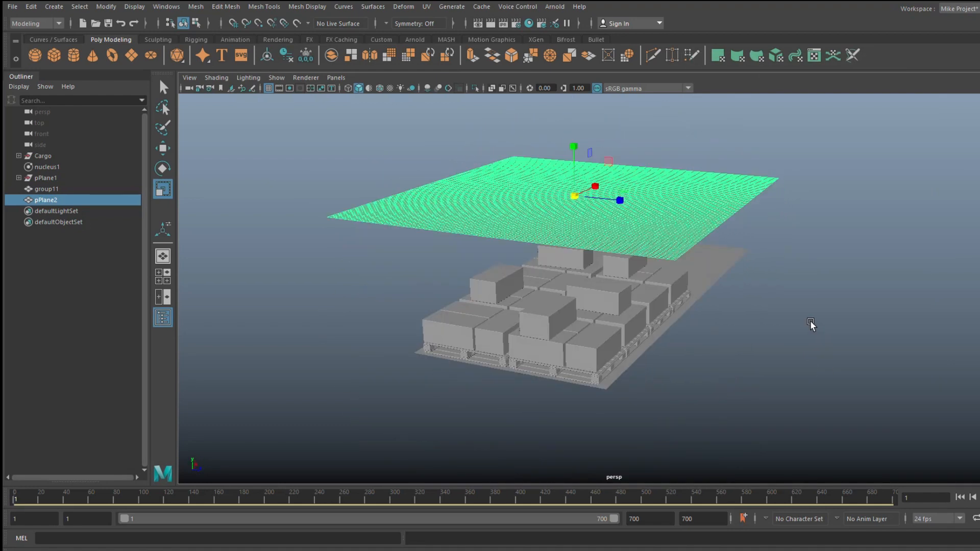
{"action": "left_click_drag", "start_coordinate": [811, 324], "coordinate": [722, 287]}
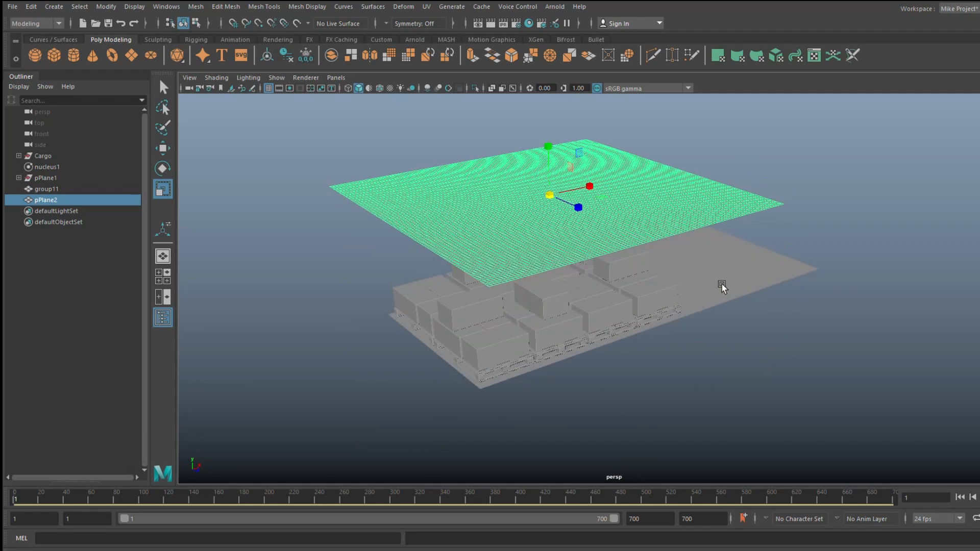
{"action": "mouse_move", "coordinate": [685, 205]}
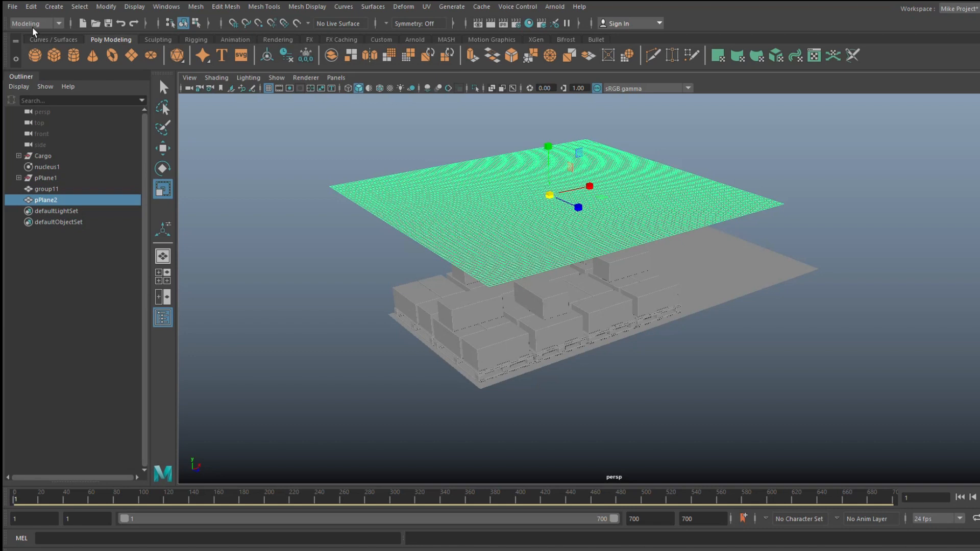
- In the FX menu set, create nCloth from the dense plane, then select nCloth1 and nucleus1
{"action": "left_click", "coordinate": [31, 22]}
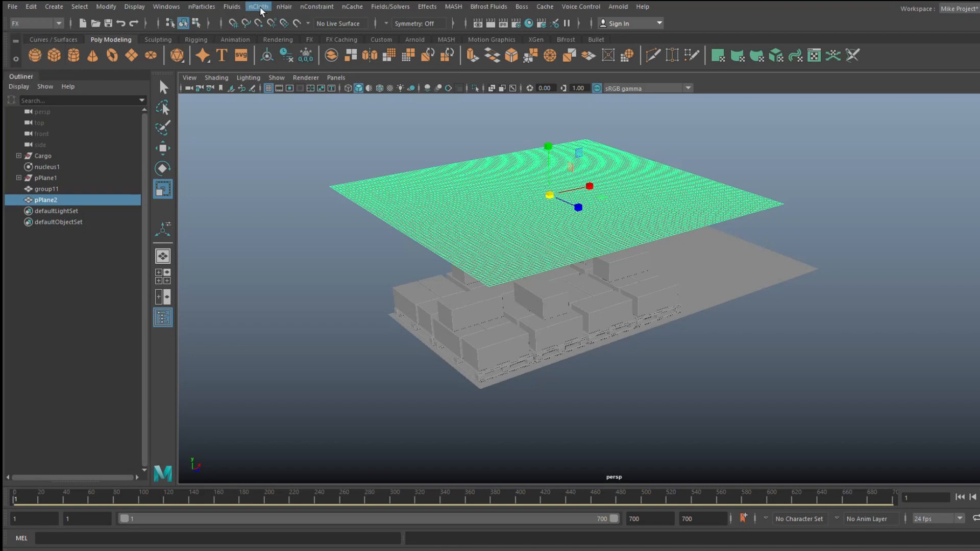
{"action": "left_click", "coordinate": [258, 7]}
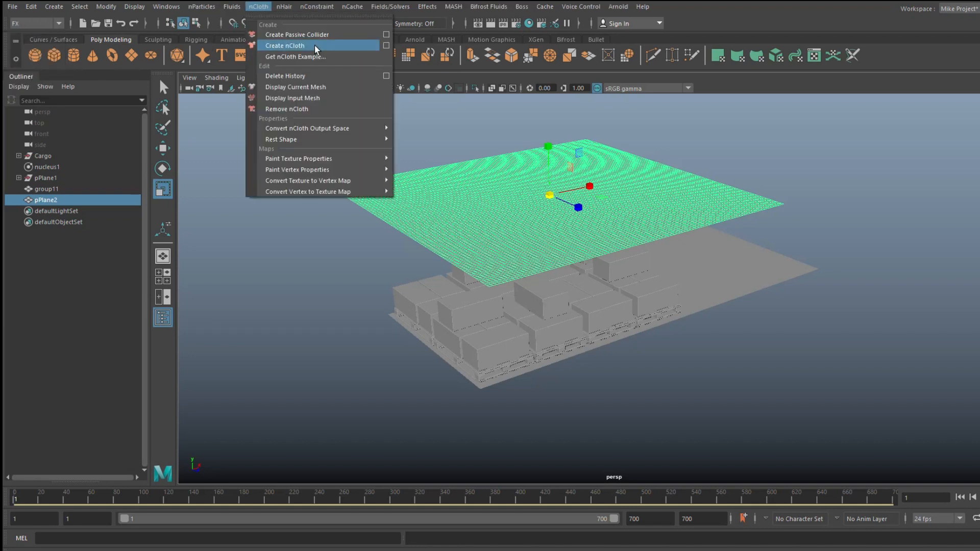
{"action": "left_click", "coordinate": [284, 46]}
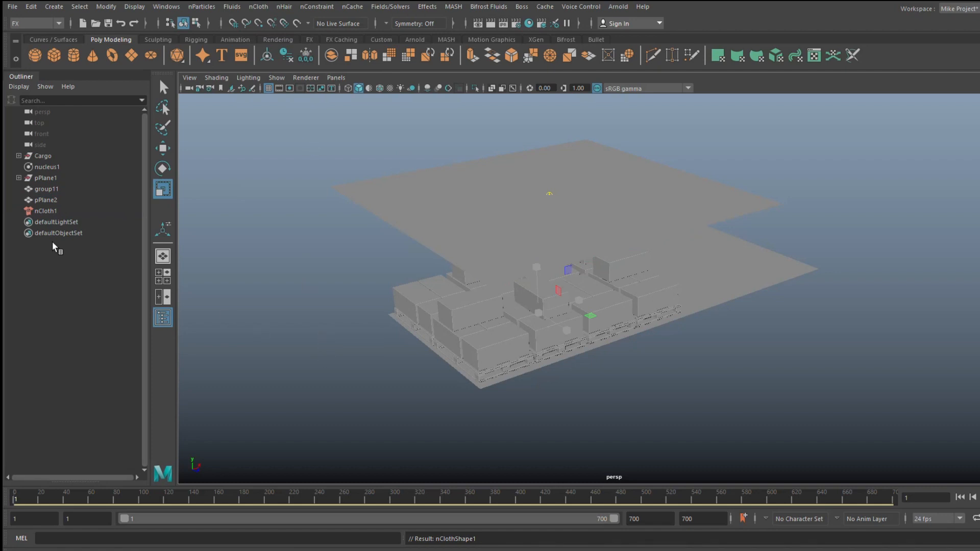
{"action": "left_click", "coordinate": [43, 210]}
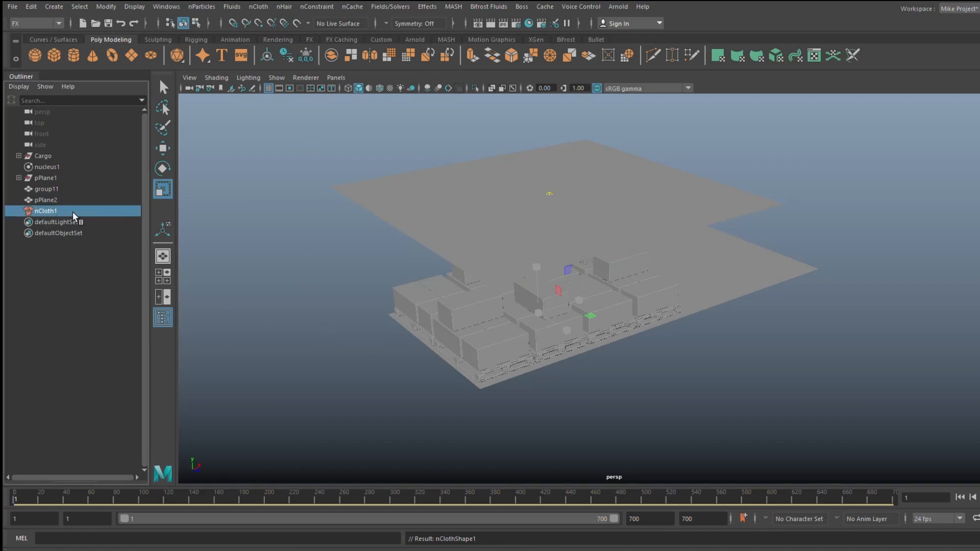
{"action": "left_click", "coordinate": [44, 167]}
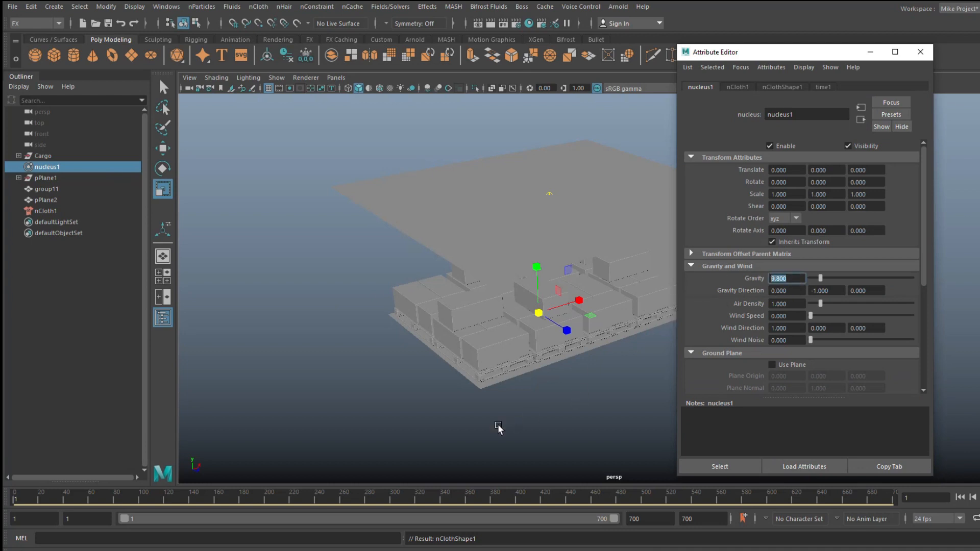
{"action": "mouse_move", "coordinate": [412, 415]}
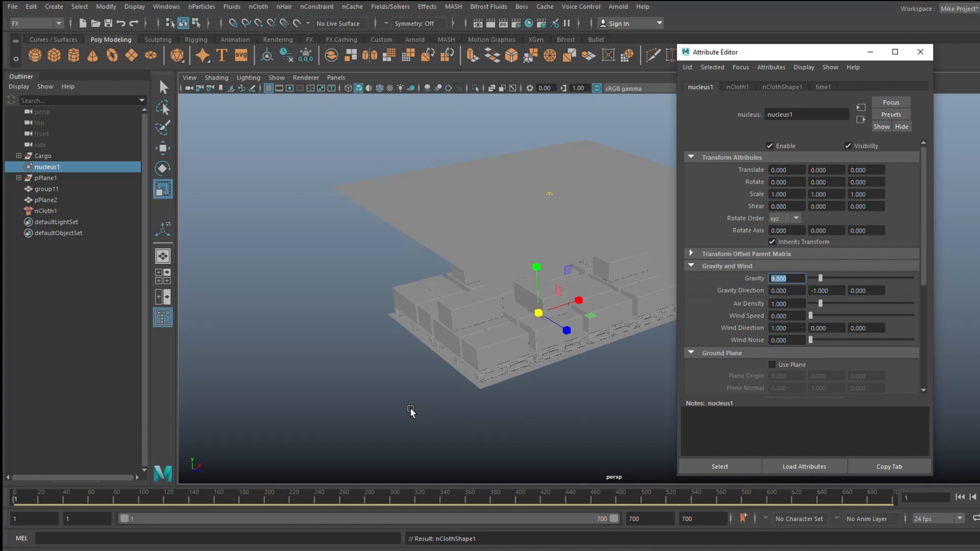
{"action": "mouse_move", "coordinate": [746, 333]}
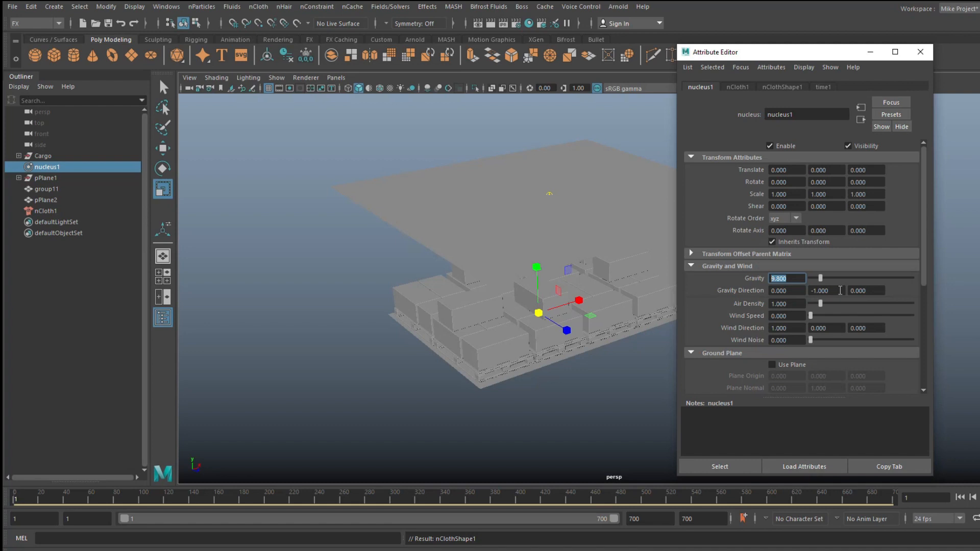
{"action": "left_click", "coordinate": [827, 290]}
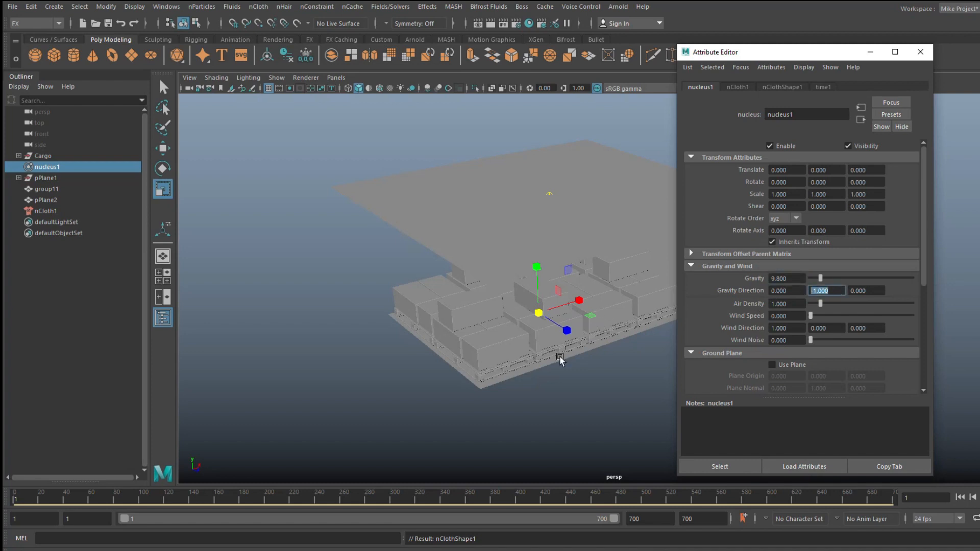
{"action": "mouse_move", "coordinate": [507, 155]}
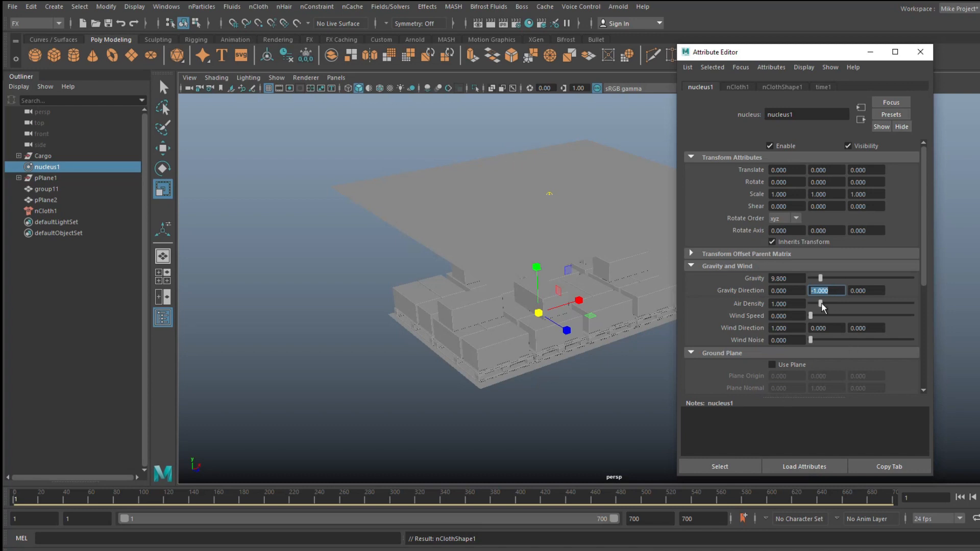
{"action": "mouse_move", "coordinate": [567, 366]}
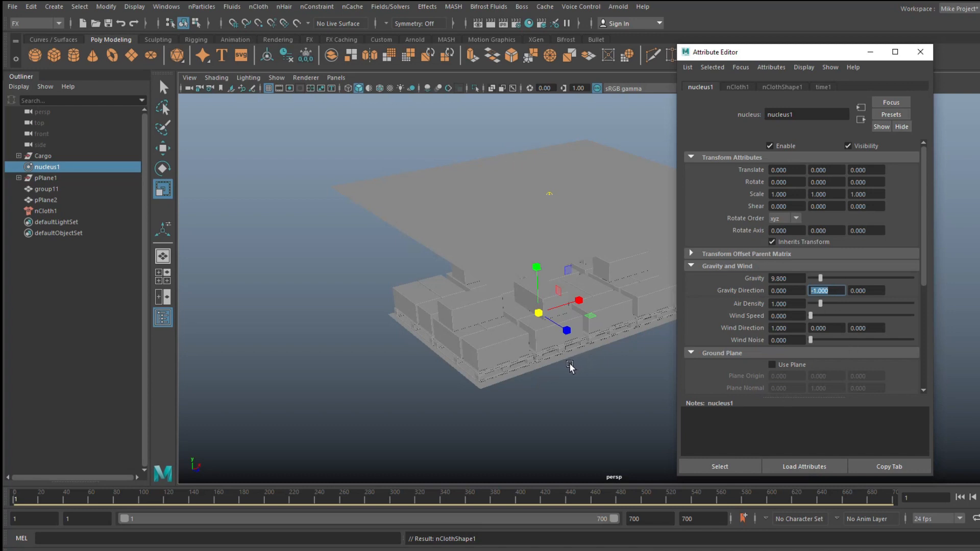
{"action": "mouse_move", "coordinate": [921, 53]}
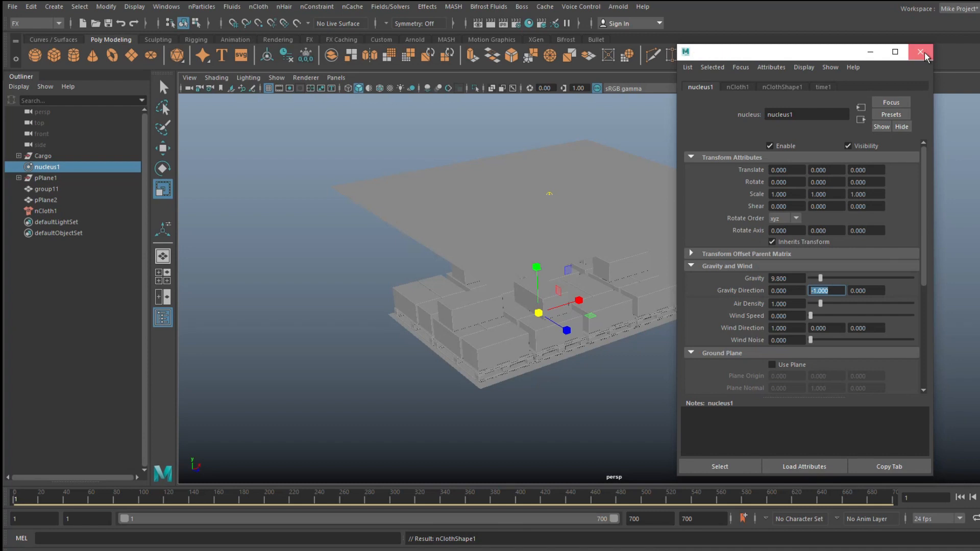
- Close the nucleus1 settings, select the cloth plane and check the playback end frame
{"action": "left_click", "coordinate": [919, 52]}
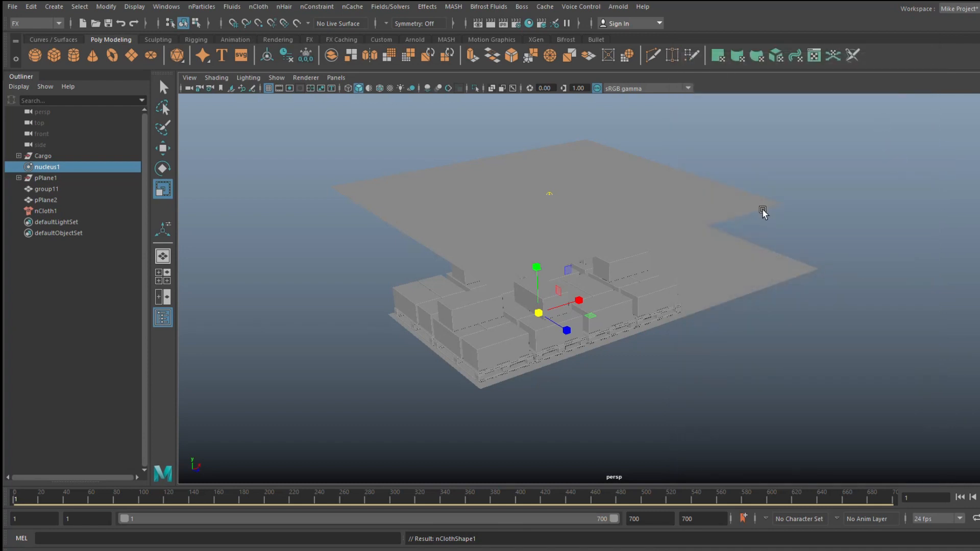
{"action": "left_click", "coordinate": [46, 200]}
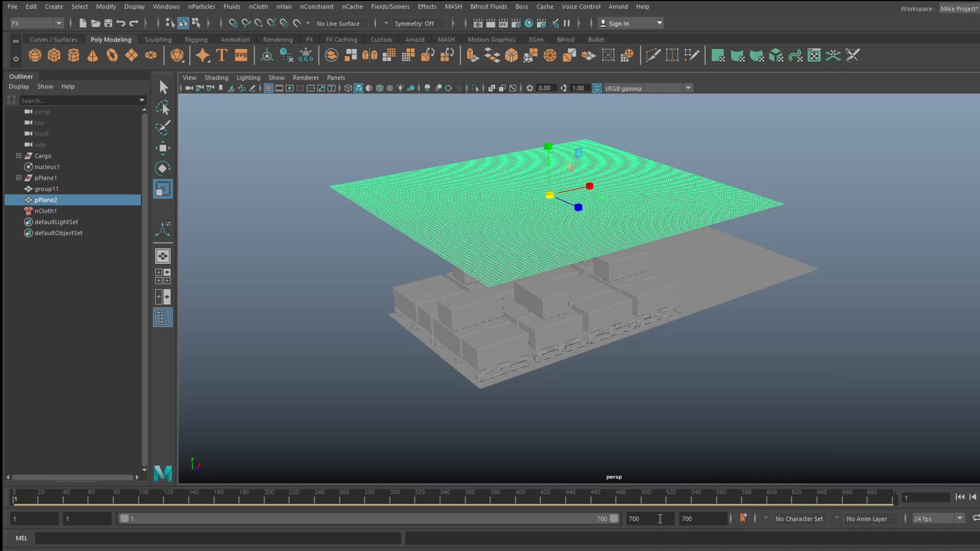
{"action": "left_click", "coordinate": [649, 518]}
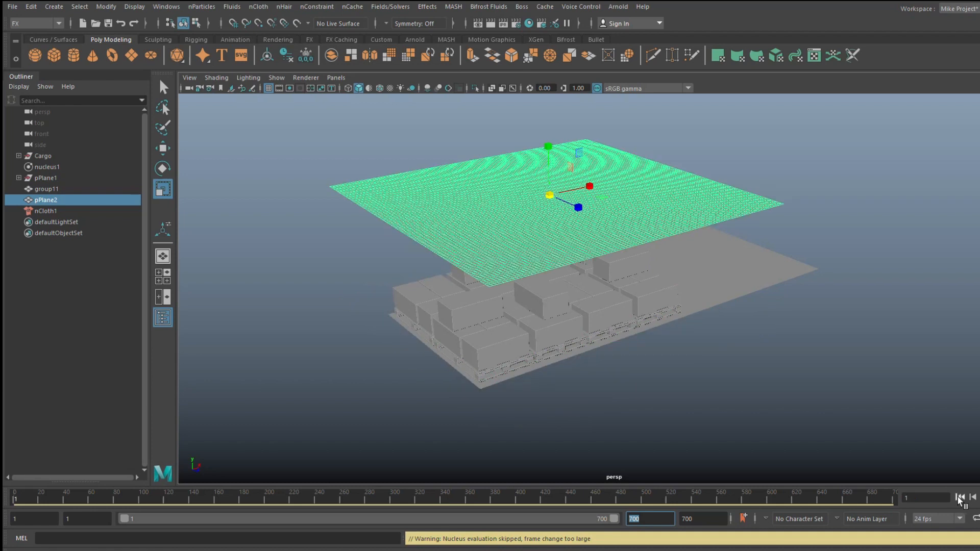
{"action": "mouse_move", "coordinate": [755, 397]}
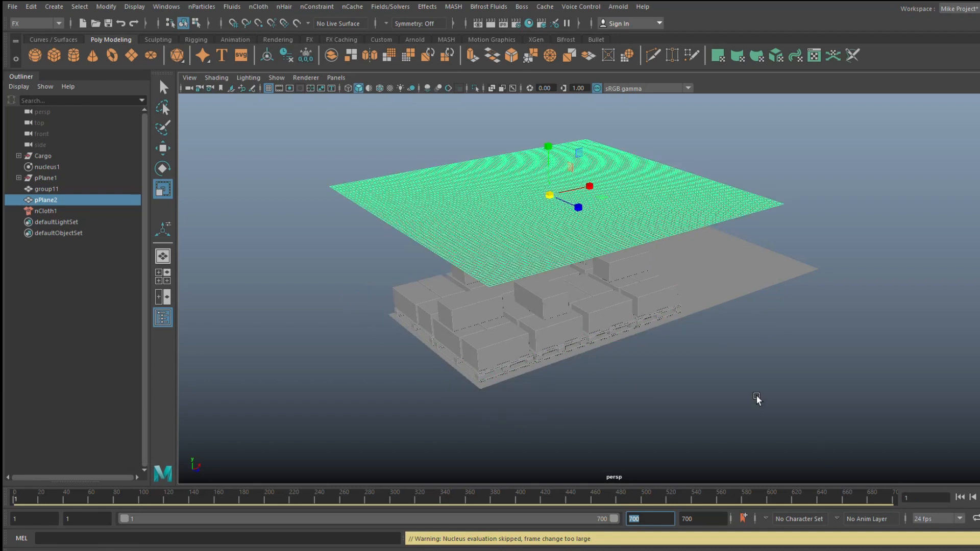
{"action": "mouse_move", "coordinate": [749, 382]}
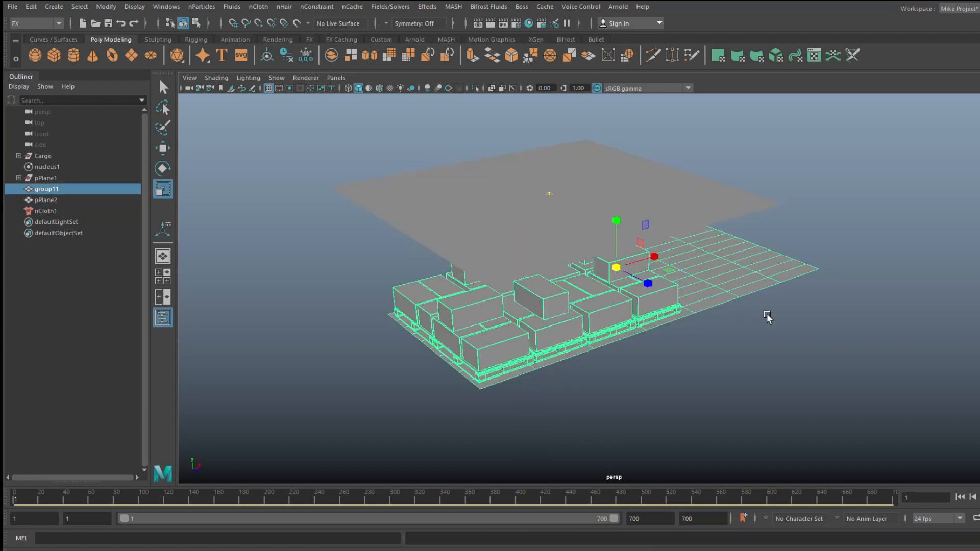
{"action": "mouse_move", "coordinate": [458, 326]}
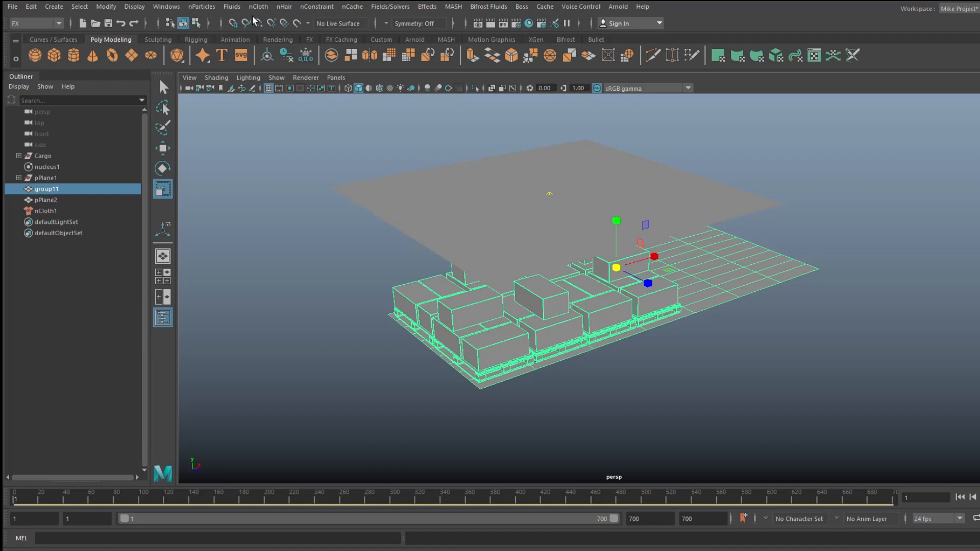
- Make the cargo group a passive collider with nCloth > Create Passive Collider
{"action": "left_click", "coordinate": [257, 6]}
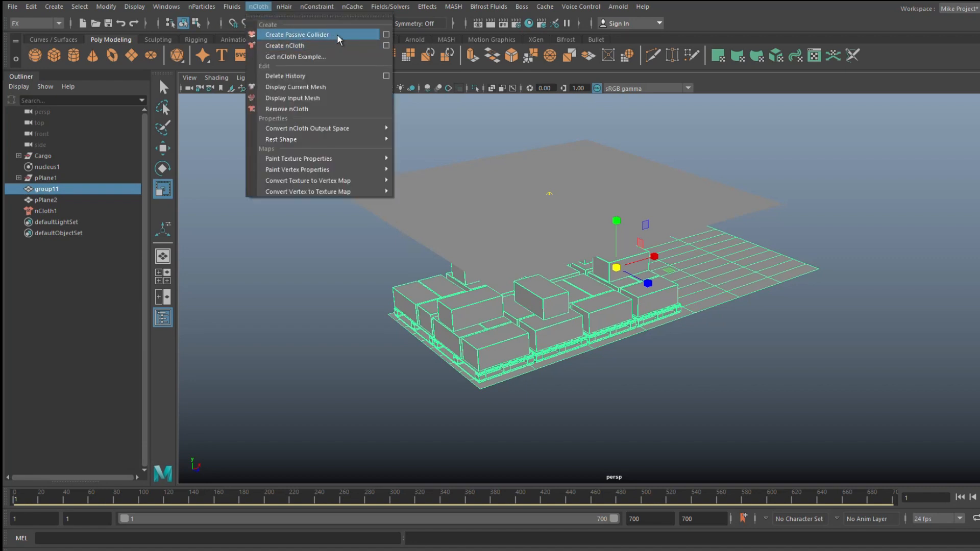
{"action": "left_click", "coordinate": [296, 34]}
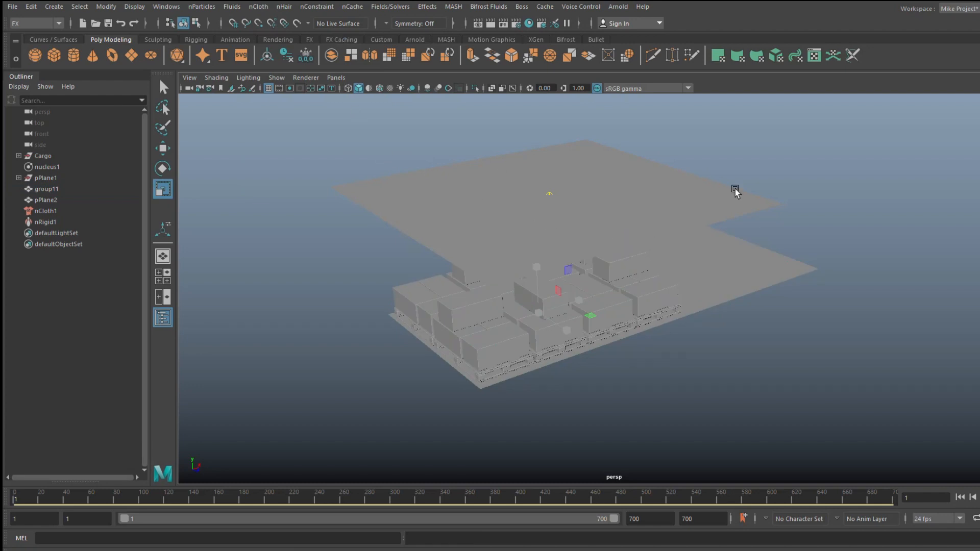
{"action": "mouse_move", "coordinate": [659, 372]}
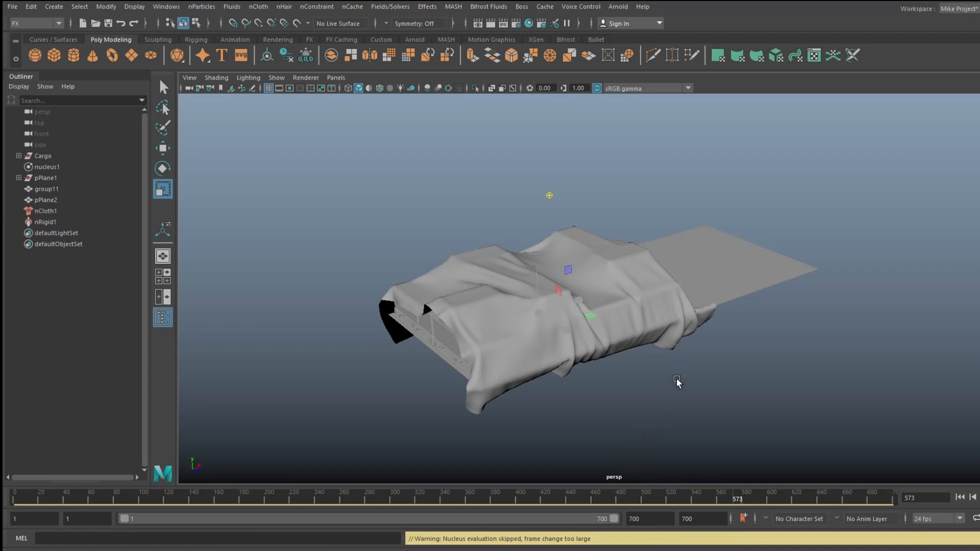
{"action": "mouse_move", "coordinate": [641, 306]}
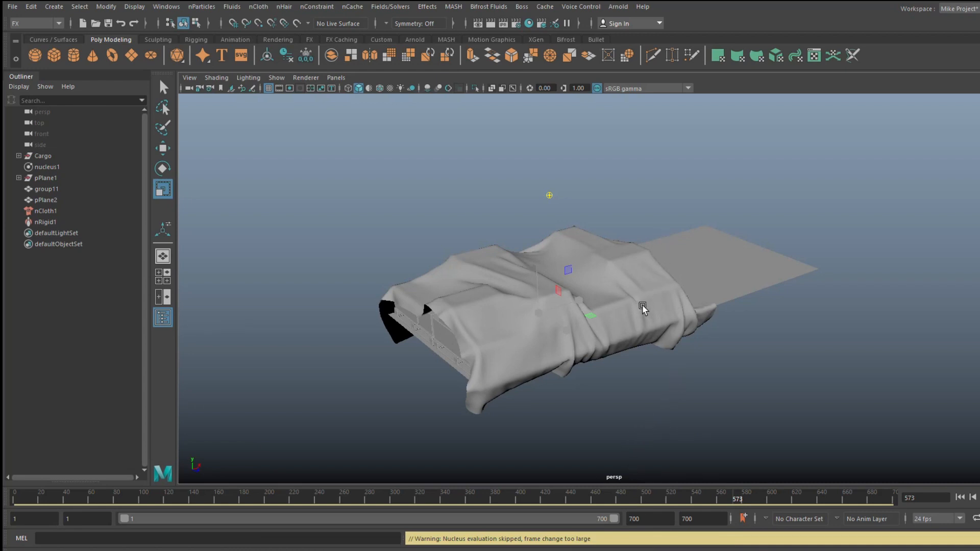
- Set the playback end frame to 1200 so the cloth can settle over the cargo
{"action": "left_click", "coordinate": [649, 533]}
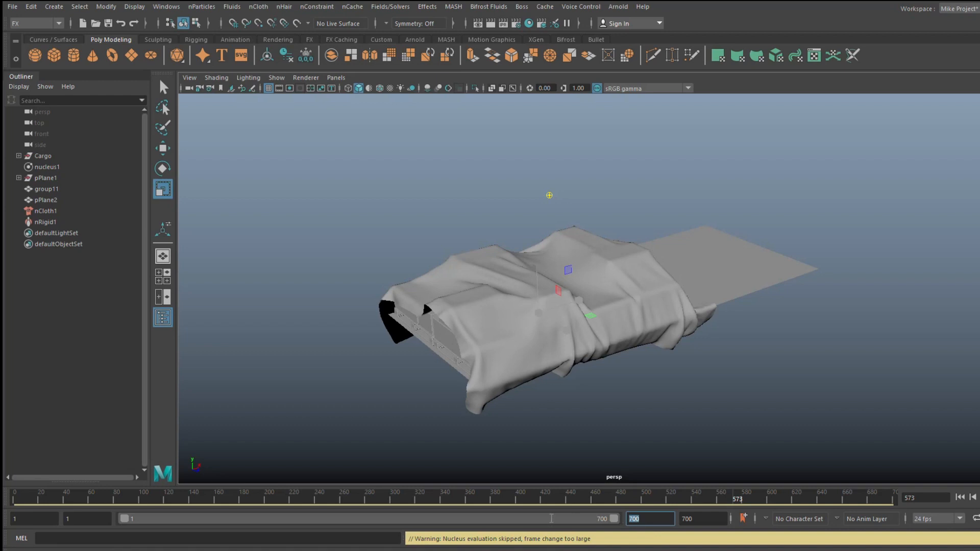
{"action": "type", "text": "1200"}
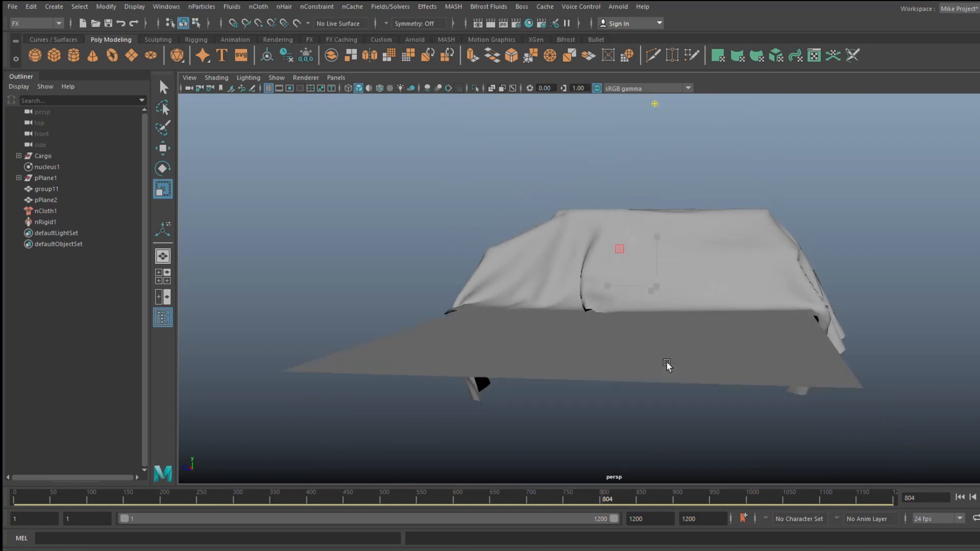
{"action": "left_click_drag", "start_coordinate": [667, 365], "coordinate": [514, 365]}
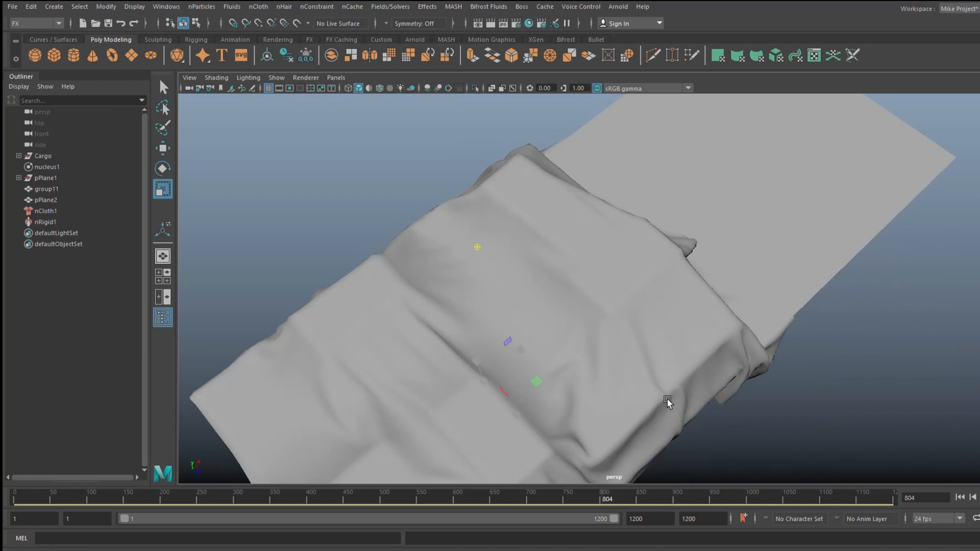
{"action": "left_click_drag", "start_coordinate": [667, 401], "coordinate": [684, 383]}
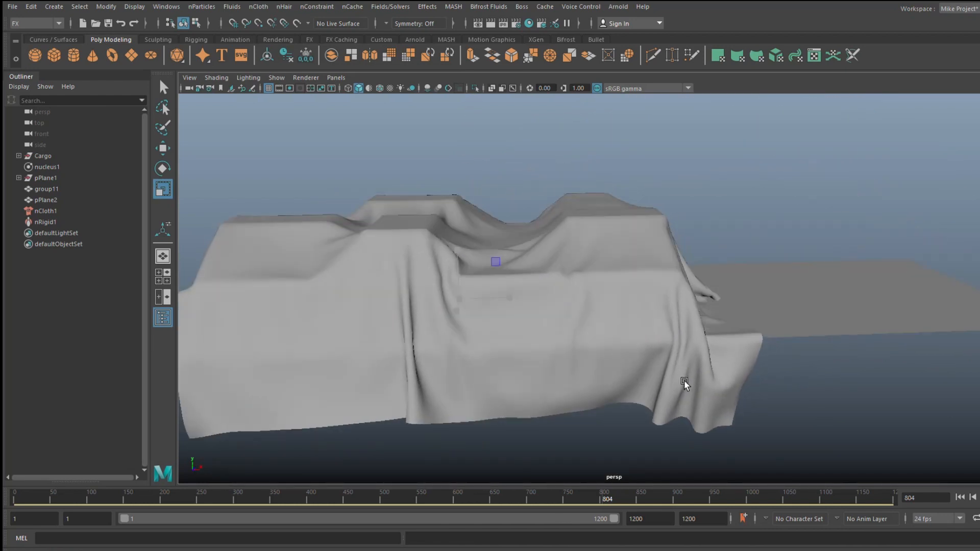
{"action": "left_click", "coordinate": [45, 200]}
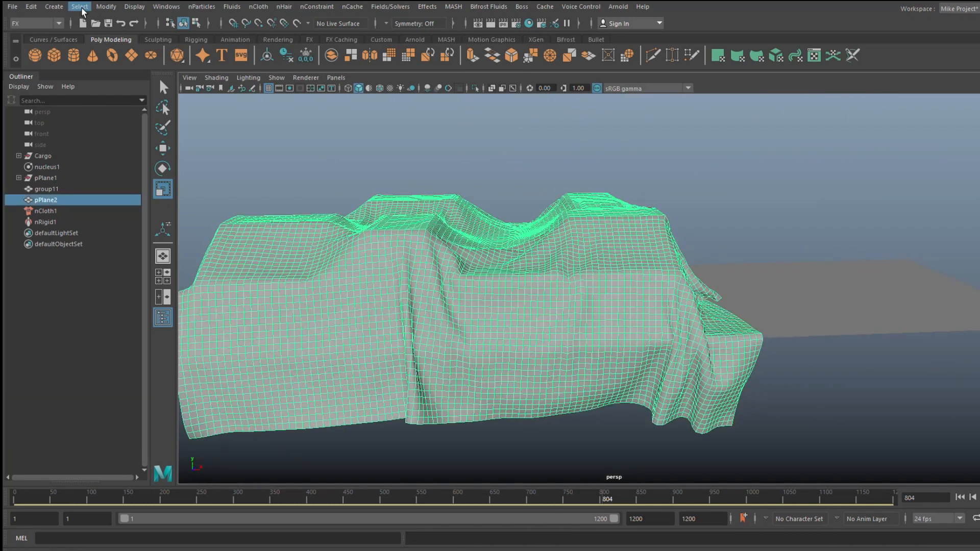
- Delete the cloth's history to bake its draped shape, then replay from frame 1 to verify
{"action": "left_click", "coordinate": [31, 6]}
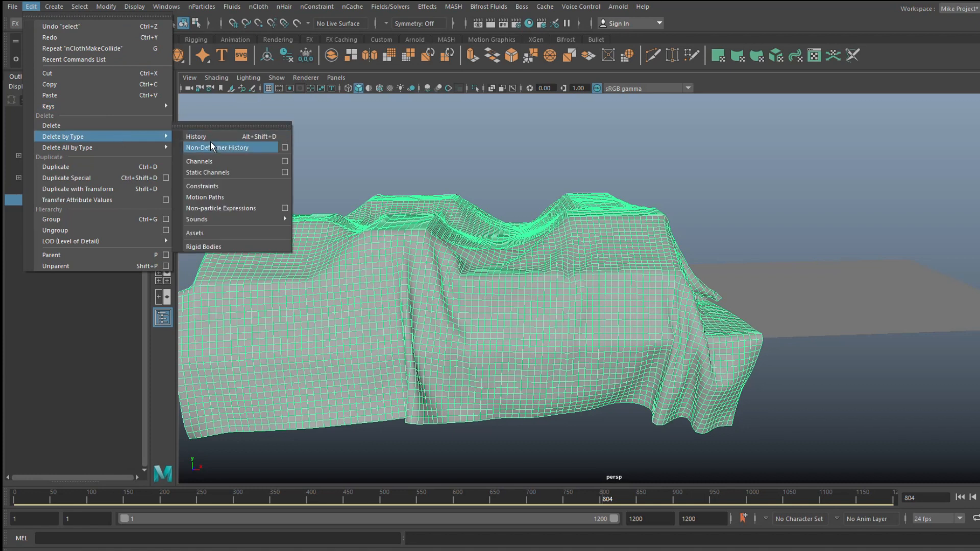
{"action": "left_click", "coordinate": [228, 147]}
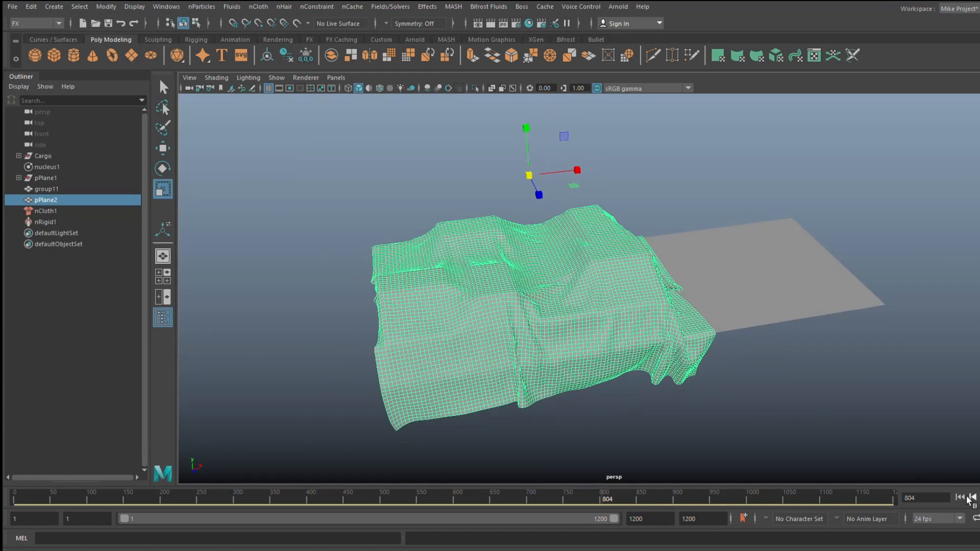
{"action": "left_click", "coordinate": [955, 511]}
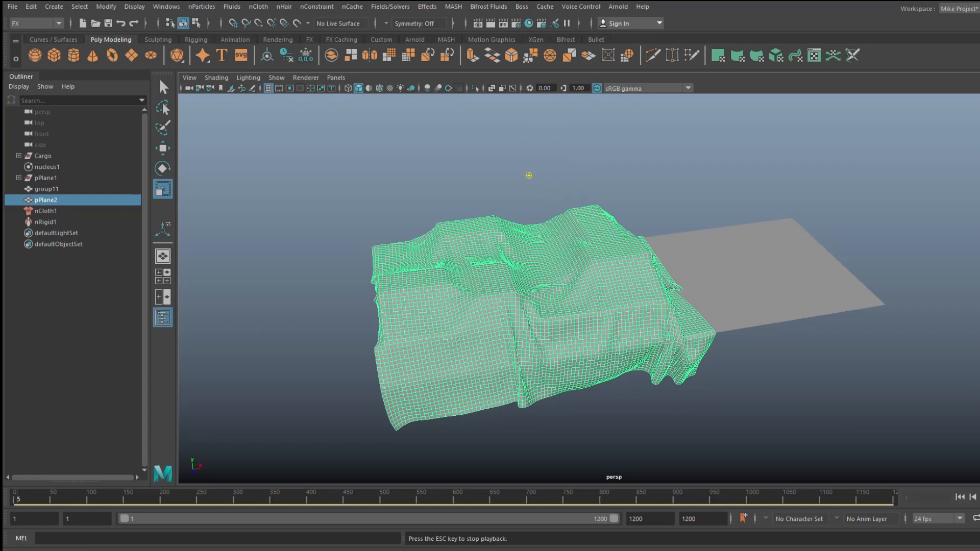
{"action": "left_click", "coordinate": [960, 511]}
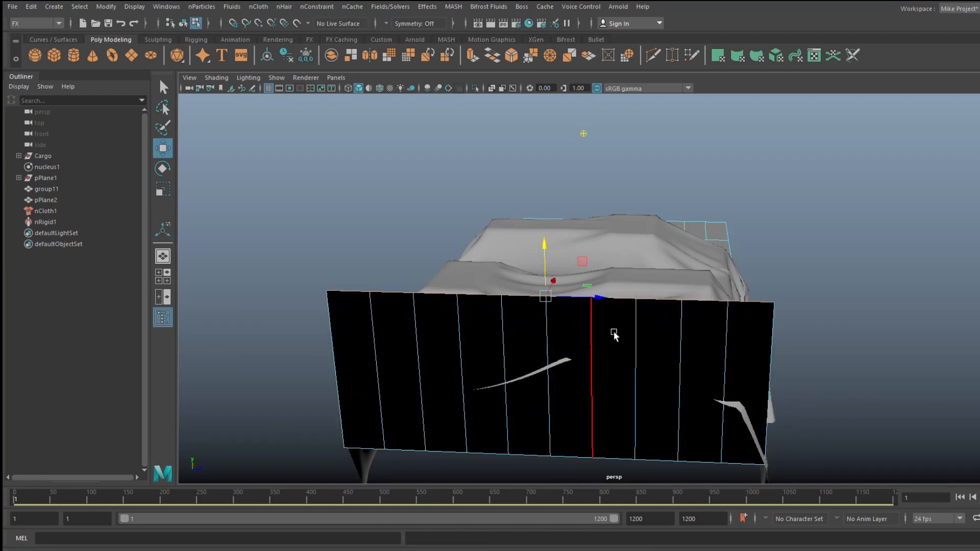
- Orbit around the wall and use the marking menu to move the cloth upward above the cargo
{"action": "left_click_drag", "start_coordinate": [616, 335], "coordinate": [660, 431]}
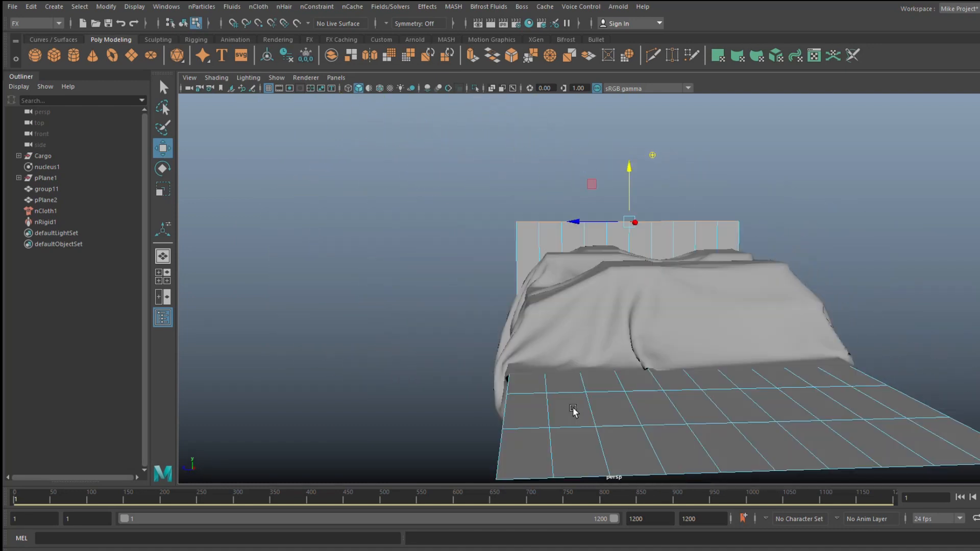
{"action": "left_click_drag", "start_coordinate": [572, 412], "coordinate": [474, 421]}
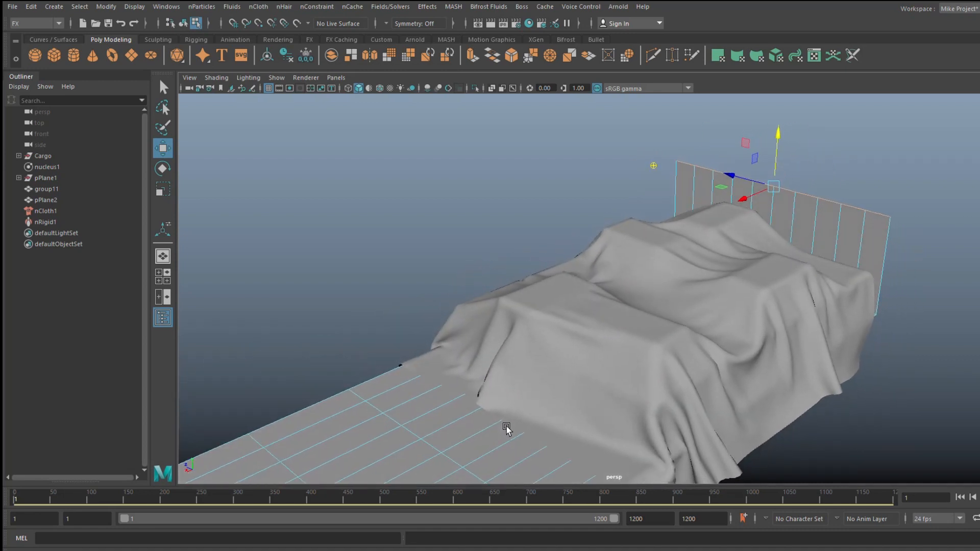
{"action": "right_click", "coordinate": [779, 232]}
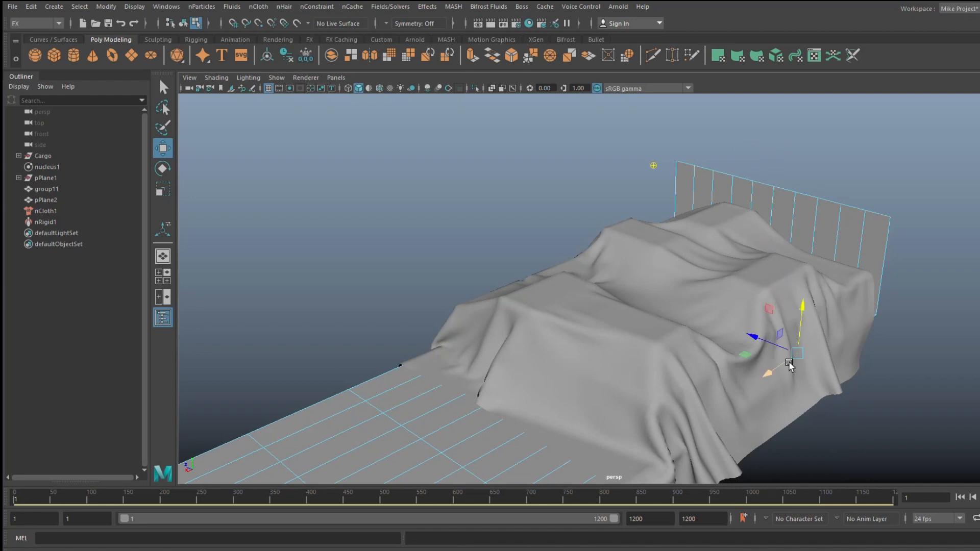
{"action": "right_click", "coordinate": [789, 361]}
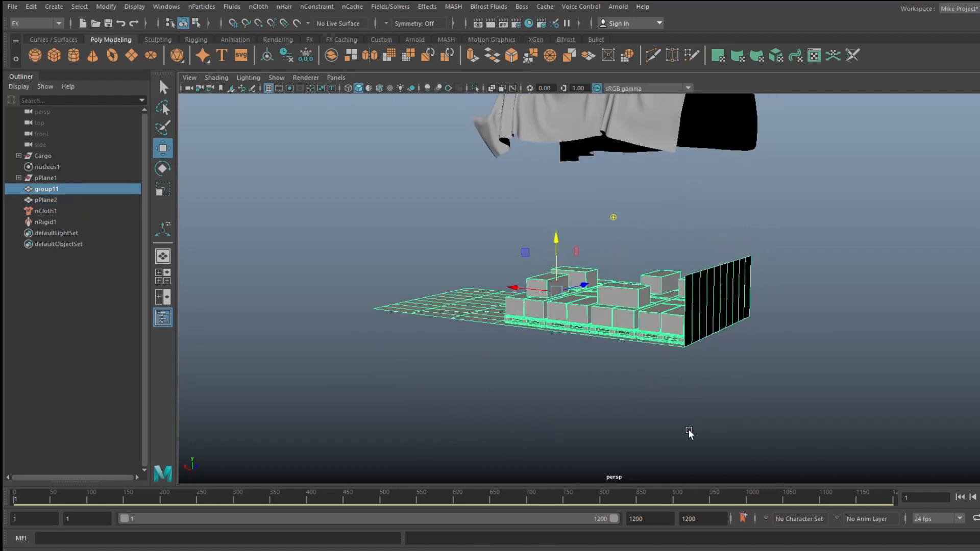
- Hide the cargo group11 and add plane pPlane3 as the trailer floor under the cloth
{"action": "left_click_drag", "start_coordinate": [689, 434], "coordinate": [544, 424]}
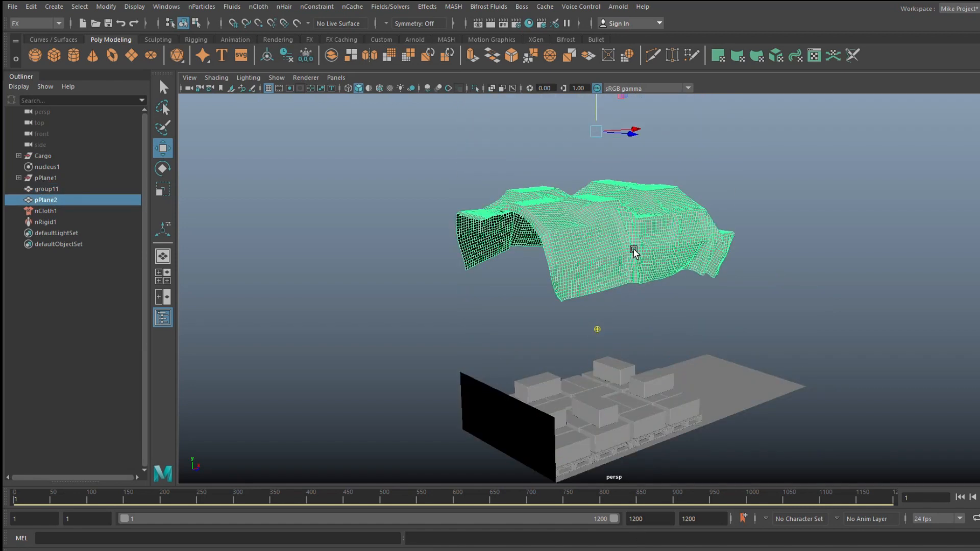
{"action": "mouse_move", "coordinate": [433, 352]}
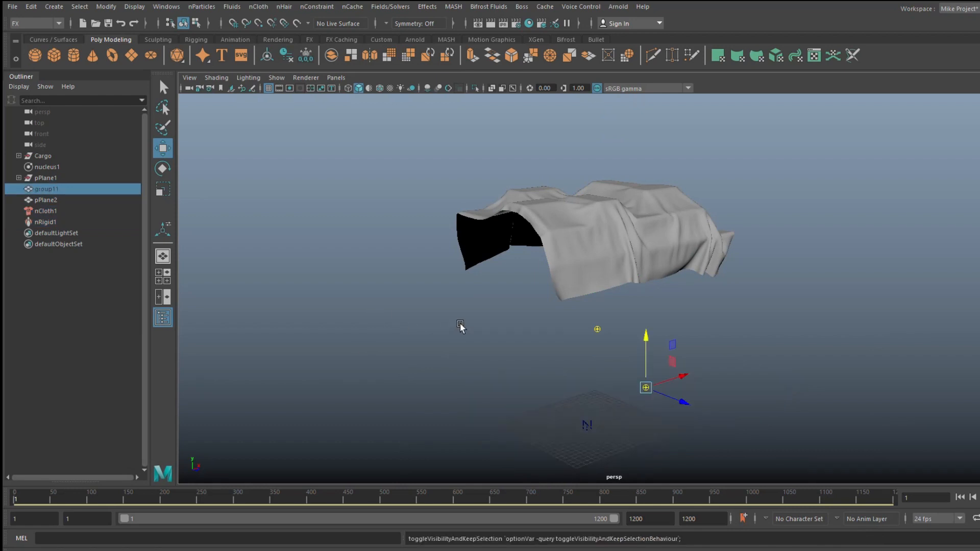
{"action": "left_click", "coordinate": [41, 200]}
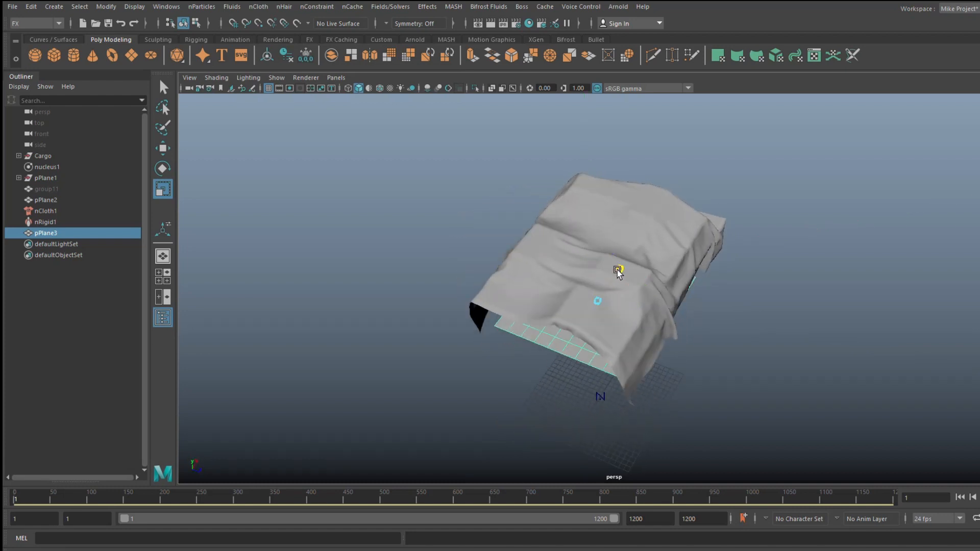
- Extrude an edge of pPlane3 upward into a front wall and inspect it with the cloth from several angles
{"action": "right_click", "coordinate": [618, 273]}
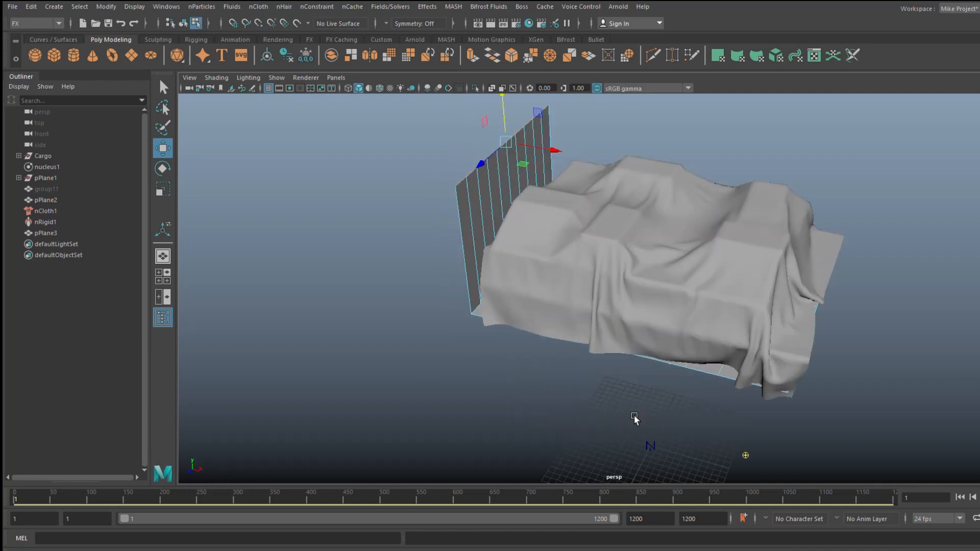
{"action": "left_click_drag", "start_coordinate": [634, 419], "coordinate": [609, 418]}
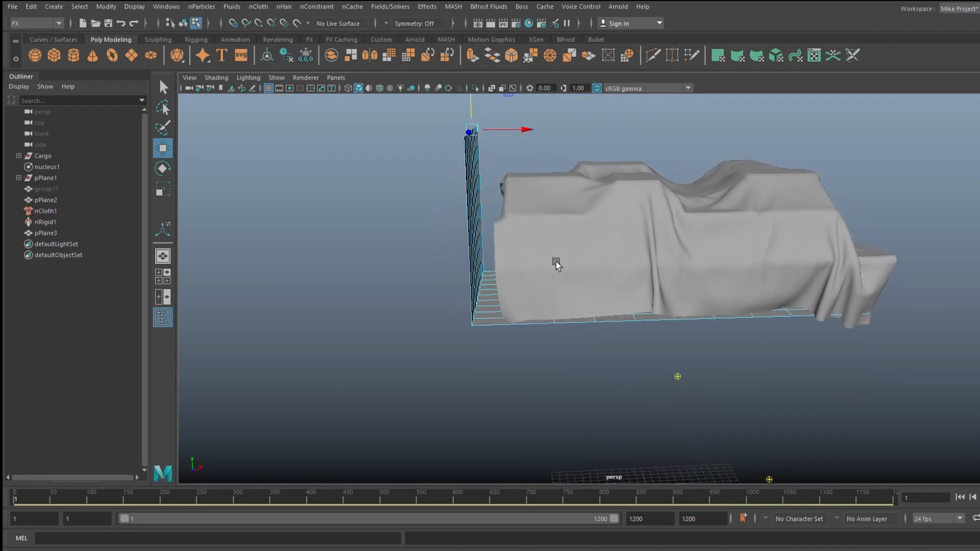
{"action": "left_click", "coordinate": [42, 233]}
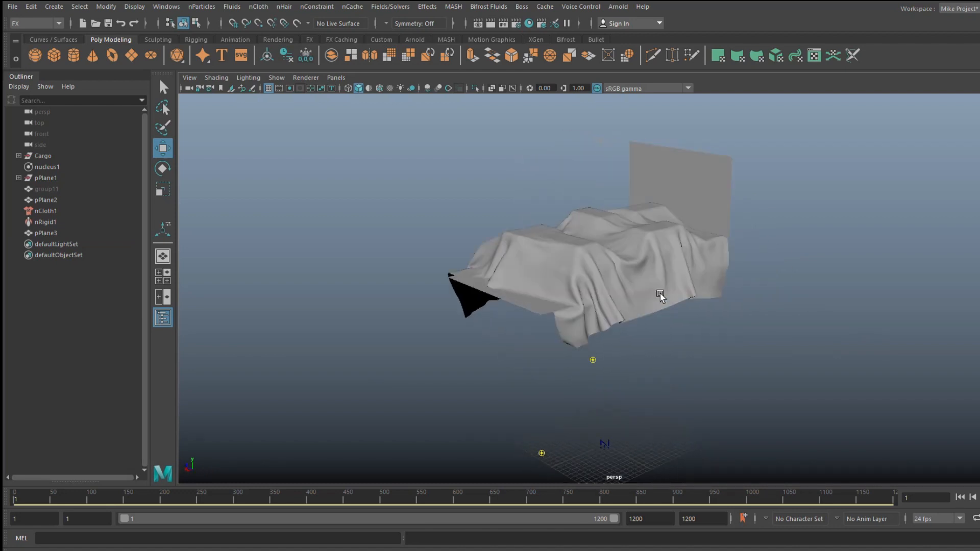
{"action": "left_click_drag", "start_coordinate": [660, 295], "coordinate": [877, 295]}
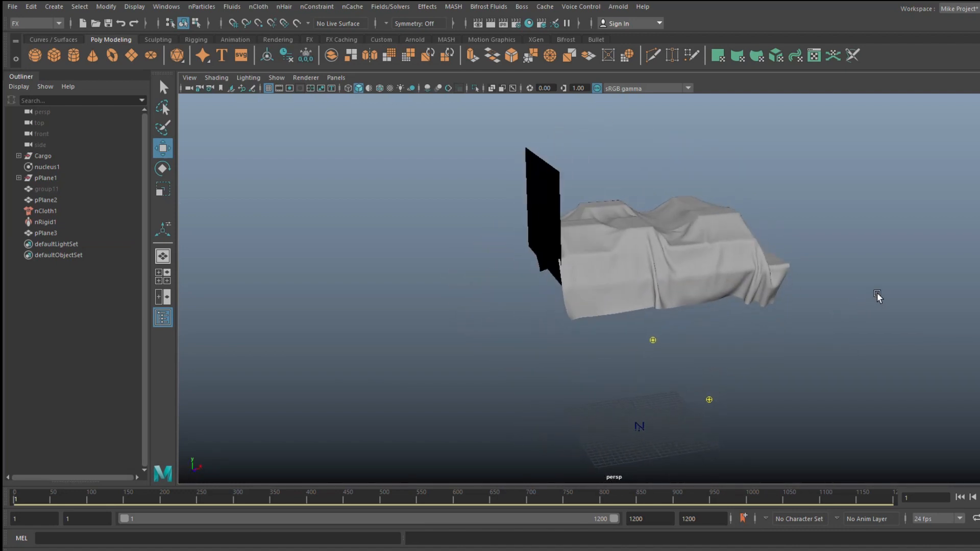